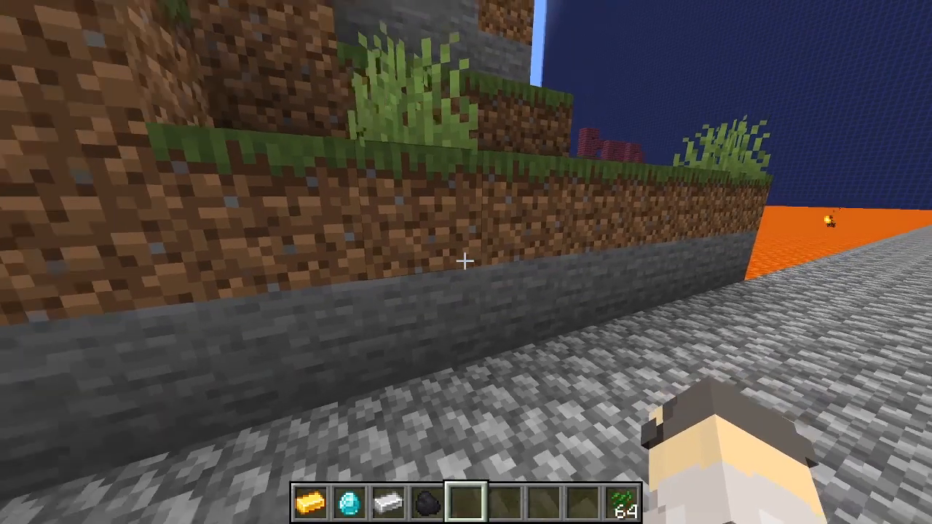
{"action": "mouse_move", "coordinate": [465, 262]}
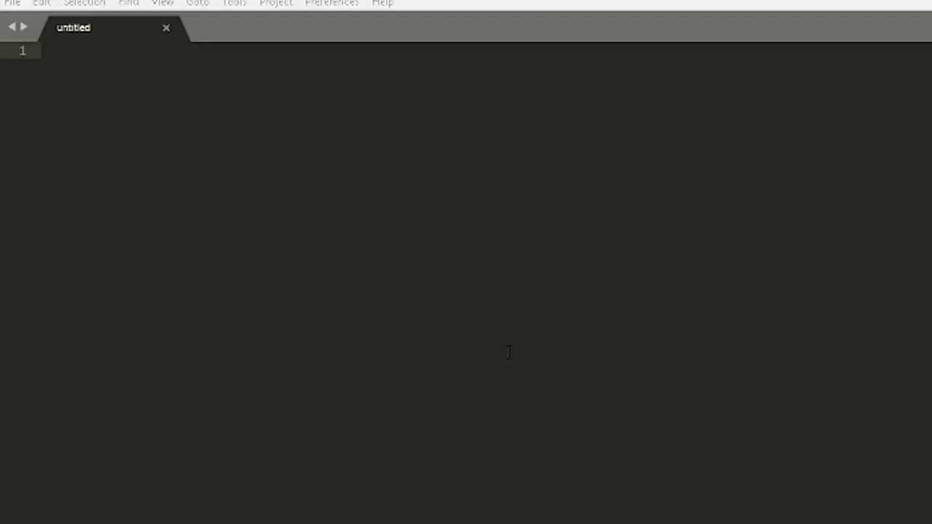
Write a 'variables:' section with the indented line '{drop12} = 0'
{"action": "left_click", "coordinate": [47, 51]}
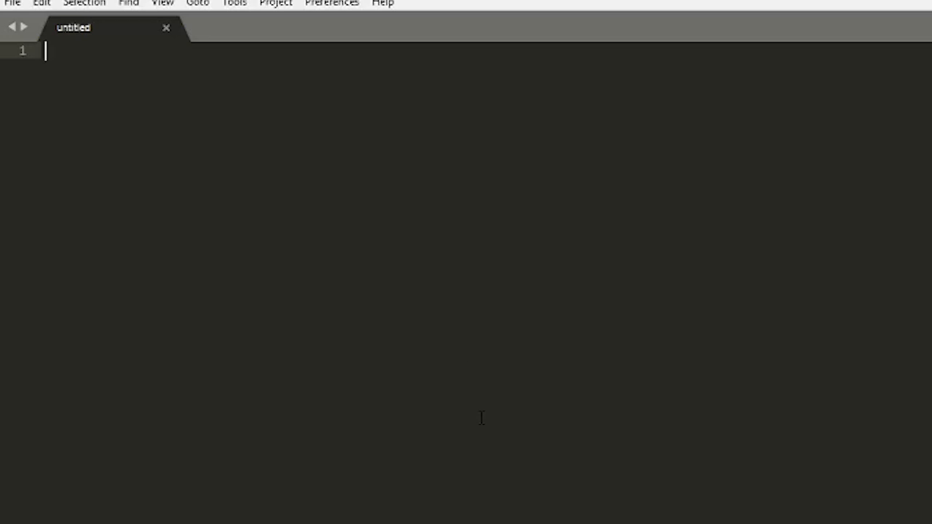
{"action": "type", "text": "variable"}
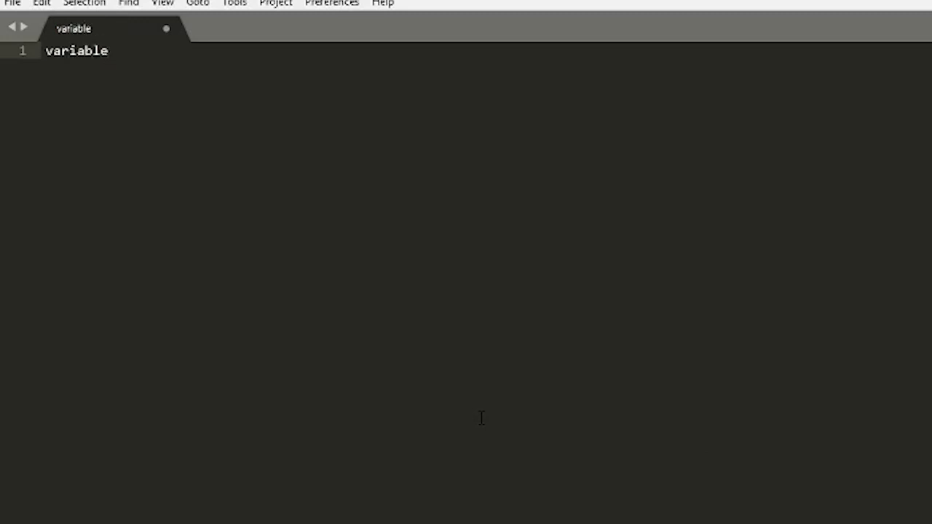
{"action": "type", "text": "s\""}
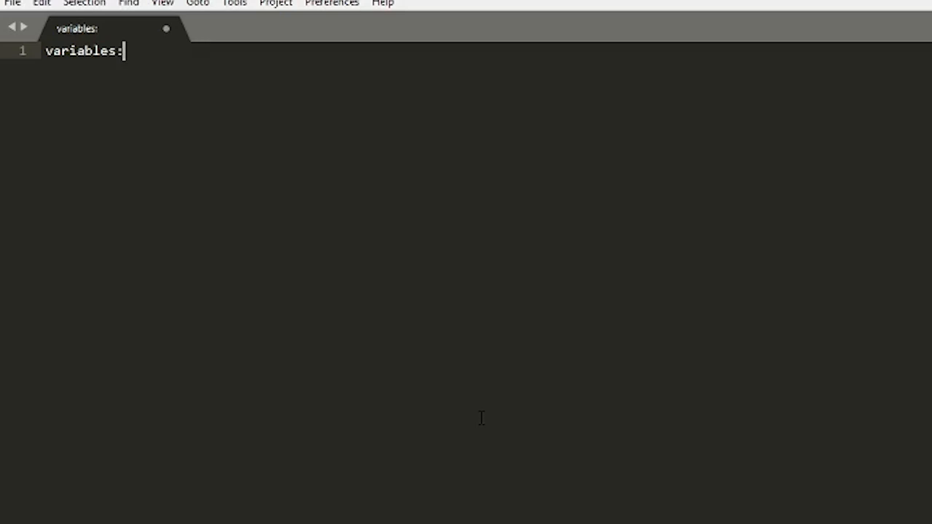
{"action": "key", "text": "enter"}
{"action": "type", "text": "{drop12"}
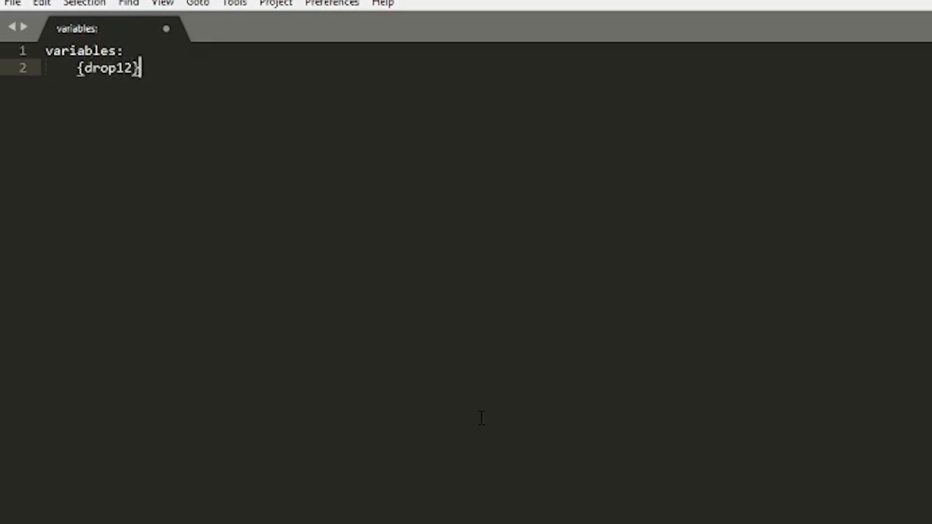
{"action": "type", "text": "\\"}
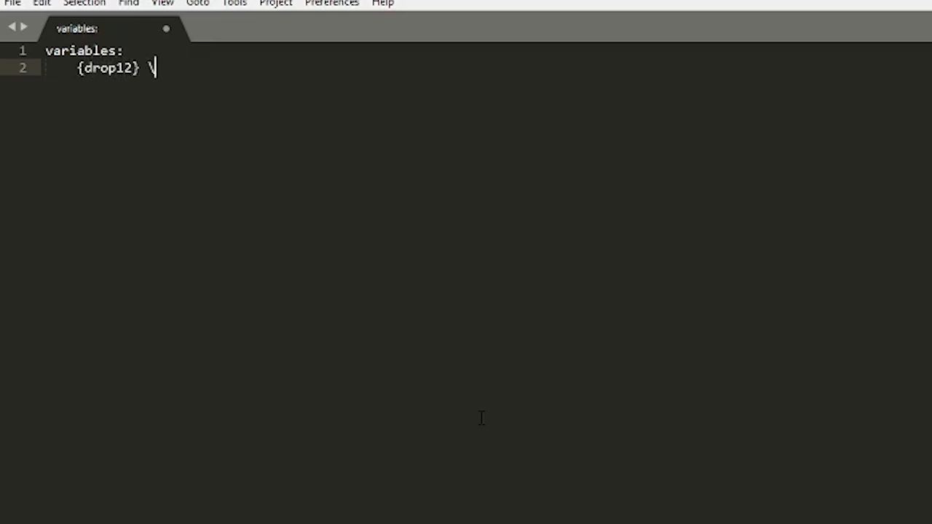
{"action": "key", "text": "Backspace"}
{"action": "type", "text": "="}
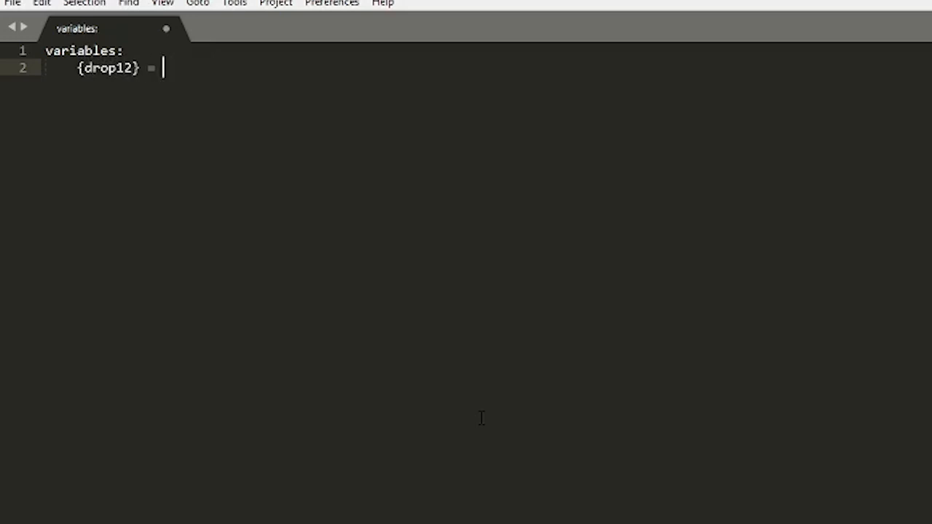
{"action": "type", "text": "0"}
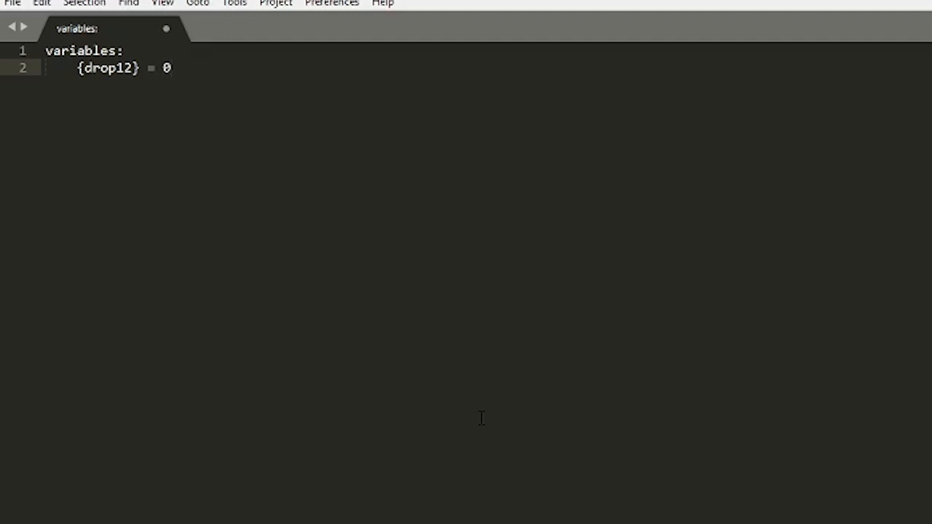
Write 'command /dropcom:' with a trigger: 'if {drop12} = 0:' sends "0"
{"action": "type", "text": "command"}
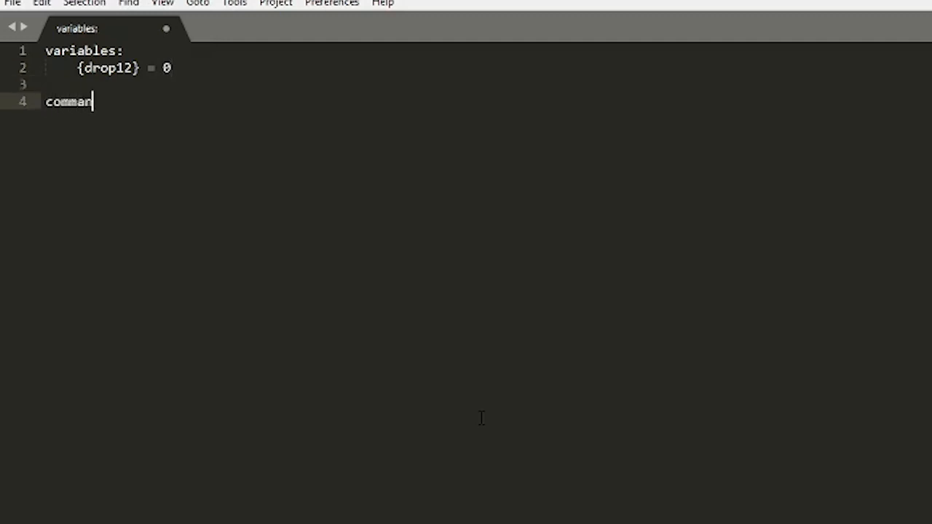
{"action": "type", "text": "d /dropcom:"}
{"action": "type", "text": "t"}
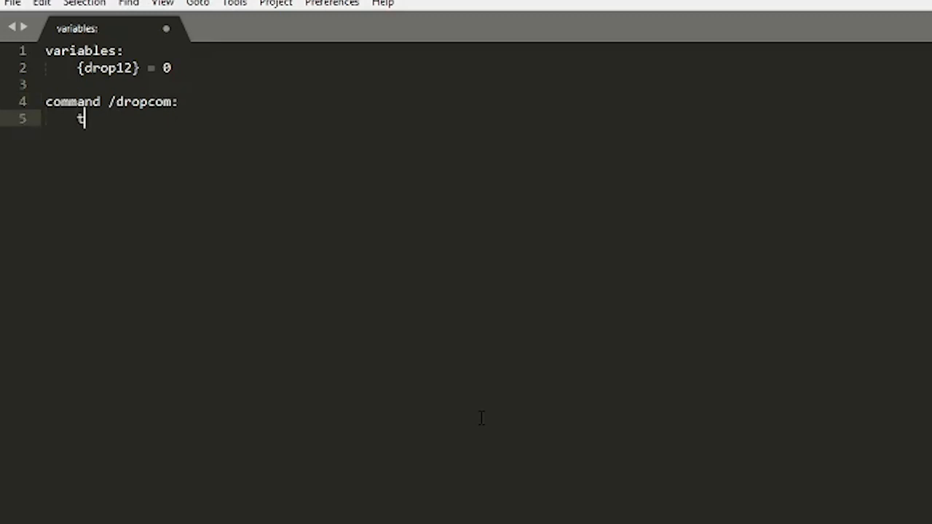
{"action": "type", "text": "rigger:"}
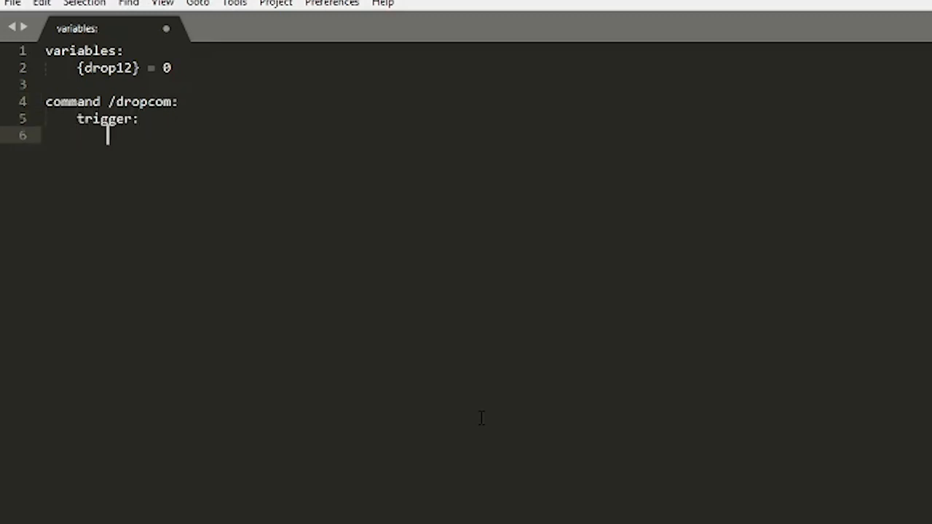
{"action": "type", "text": "if"}
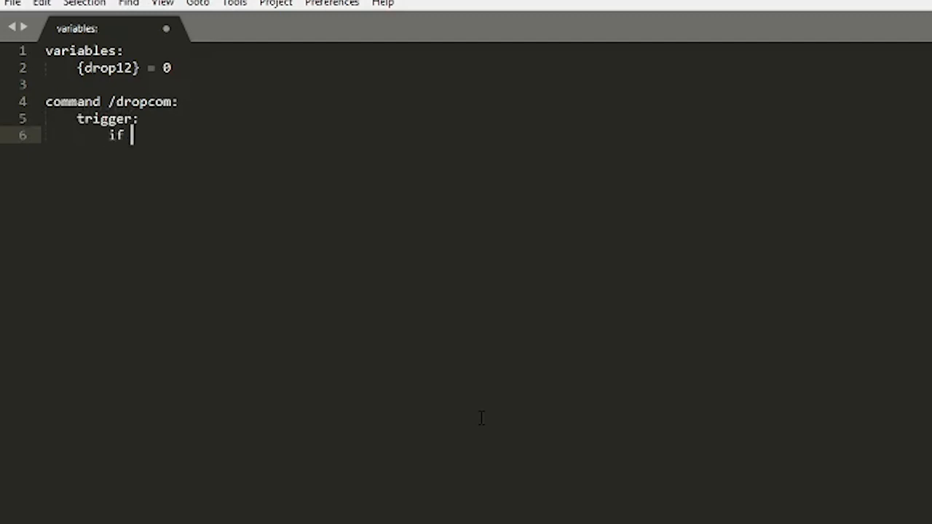
{"action": "type", "text": "{drop1}"}
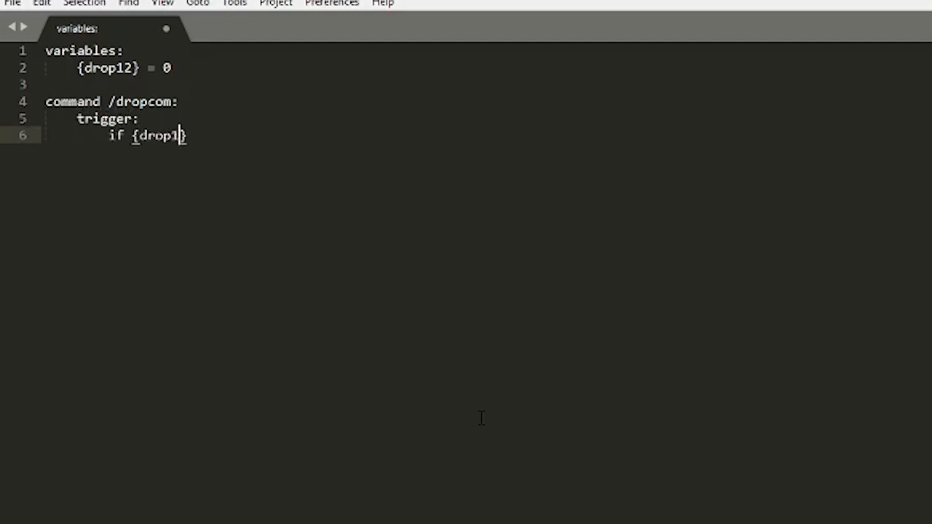
{"action": "type", "text": "2} = 0:"}
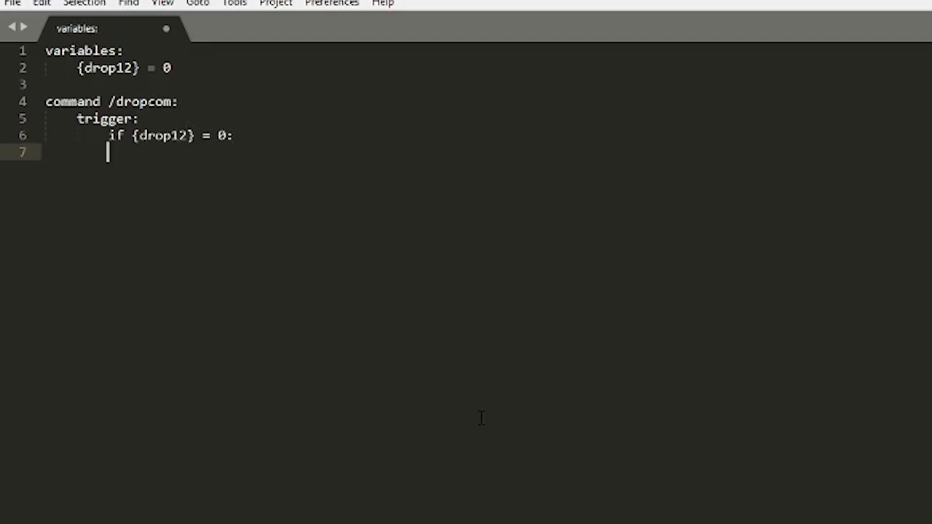
{"action": "type", "text": "s"}
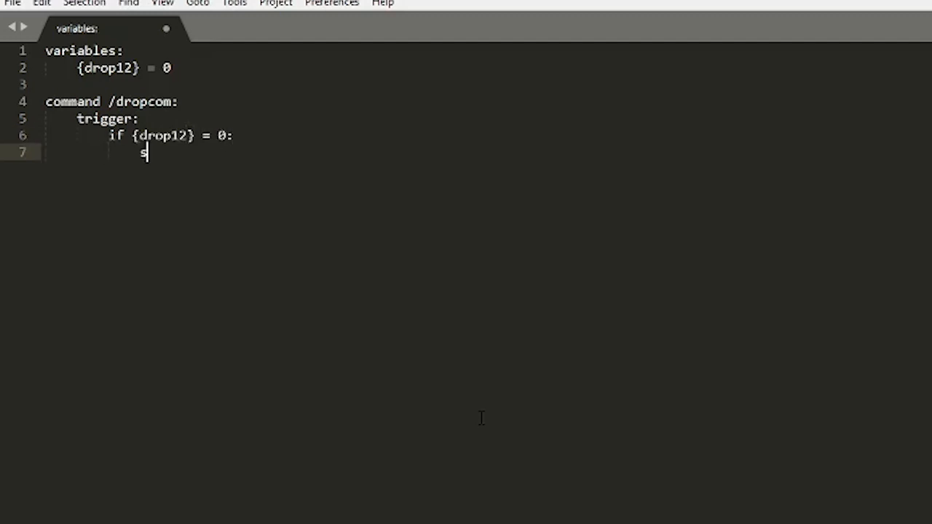
{"action": "key", "text": "backspace"}
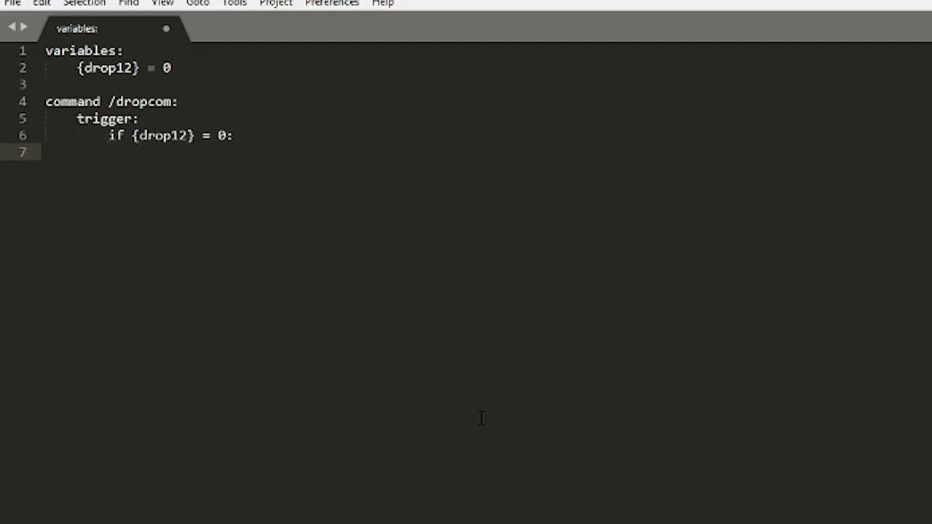
{"action": "left_click", "coordinate": [226, 136]}
{"action": "type", "text": "send \""}
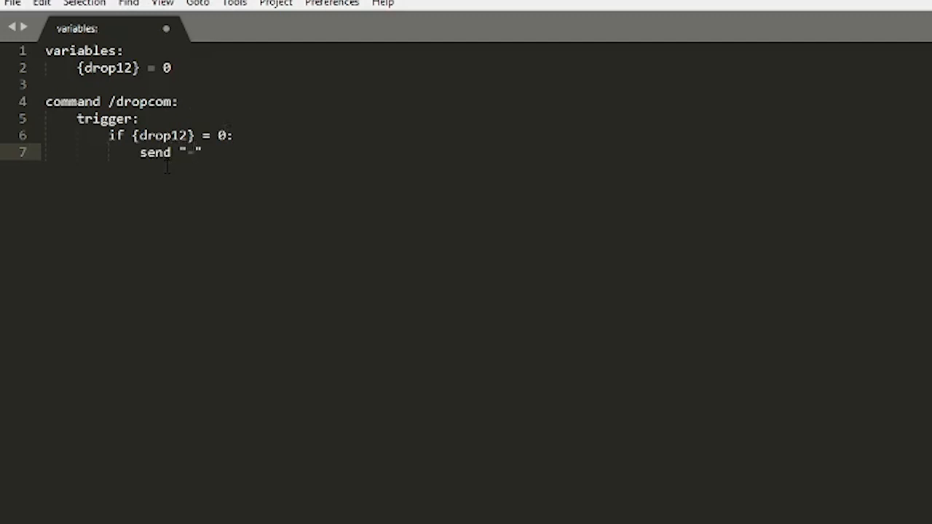
{"action": "type", "text": "0"}
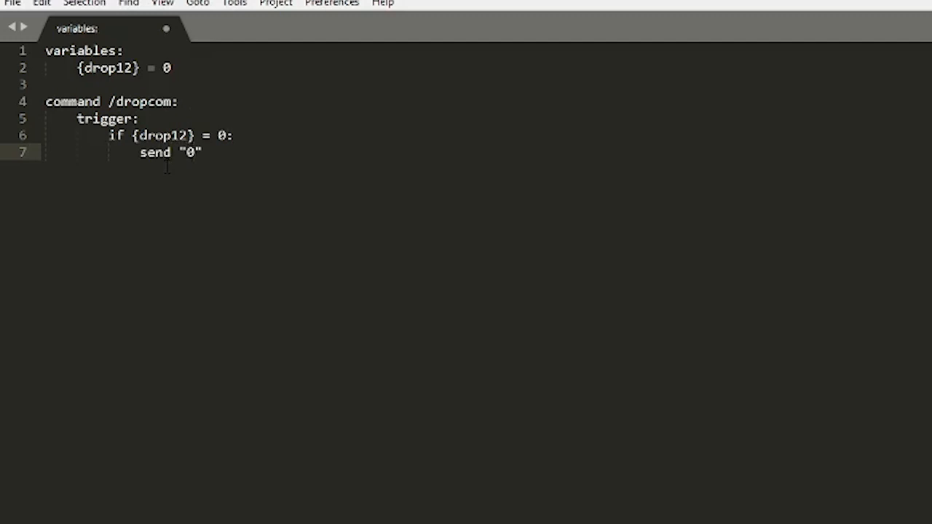
{"action": "key", "text": "enter"}
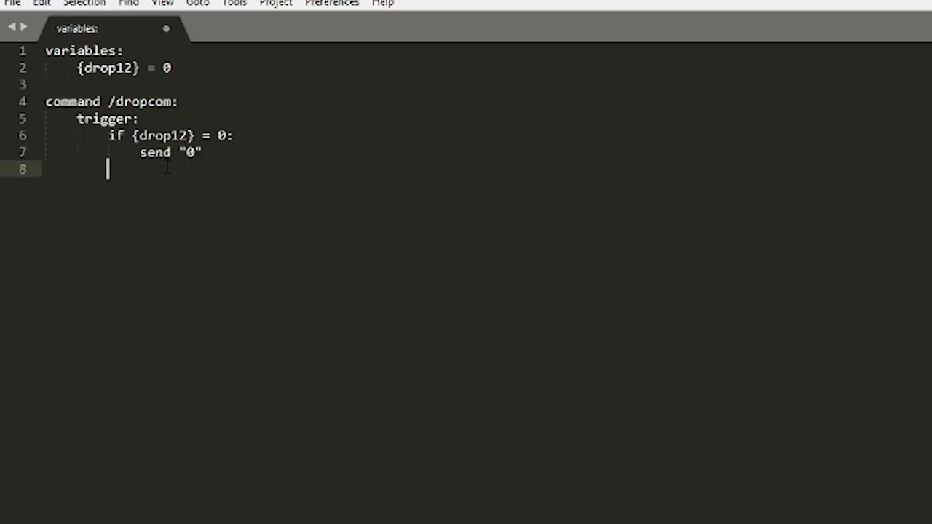
Add 'if {drop12} >= 1:' with an indented 'send "not 0"' line
{"action": "type", "text": "if"}
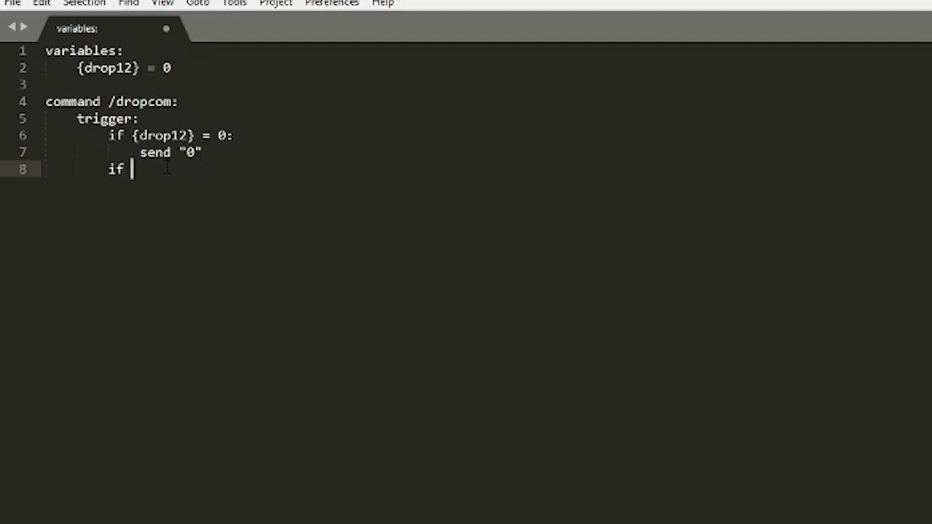
{"action": "type", "text": "{drop}"}
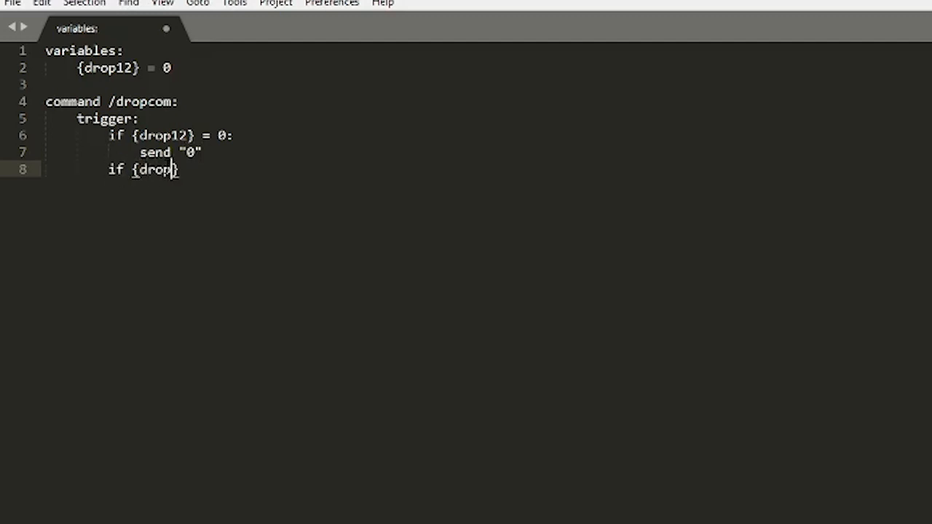
{"action": "type", "text": "12}"}
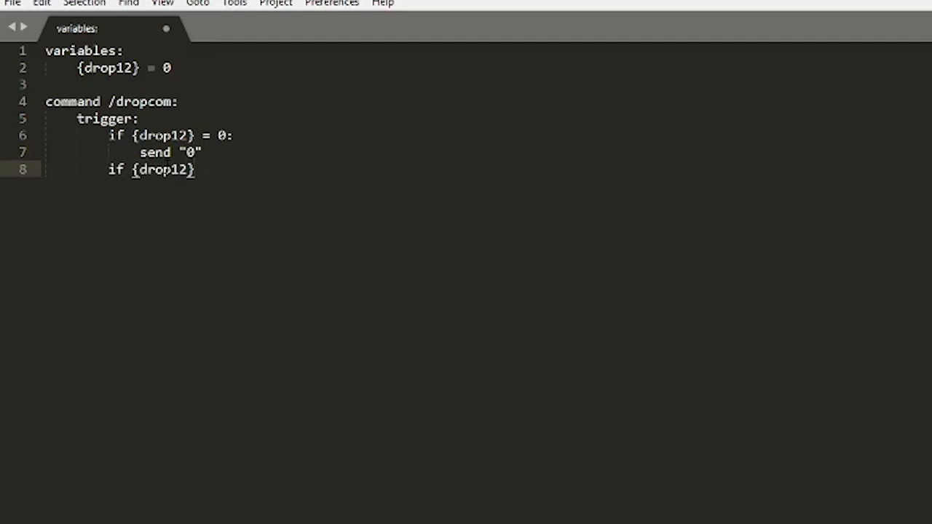
{"action": "type", "text": ">"}
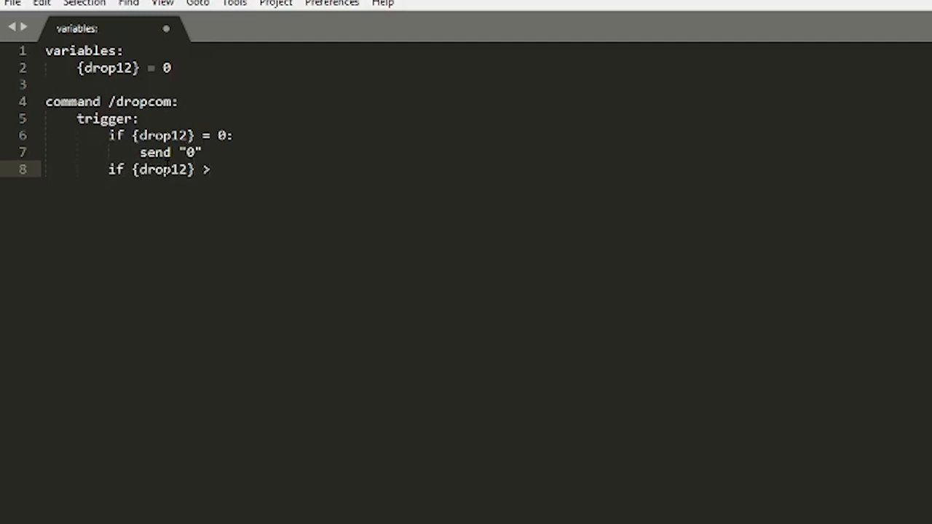
{"action": "key", "text": "BackSpace"}
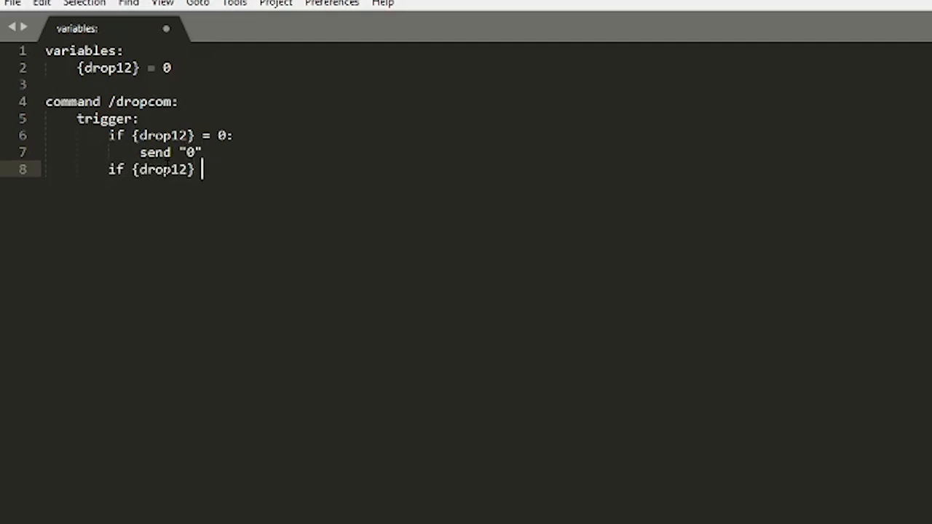
{"action": "type", "text": ">"}
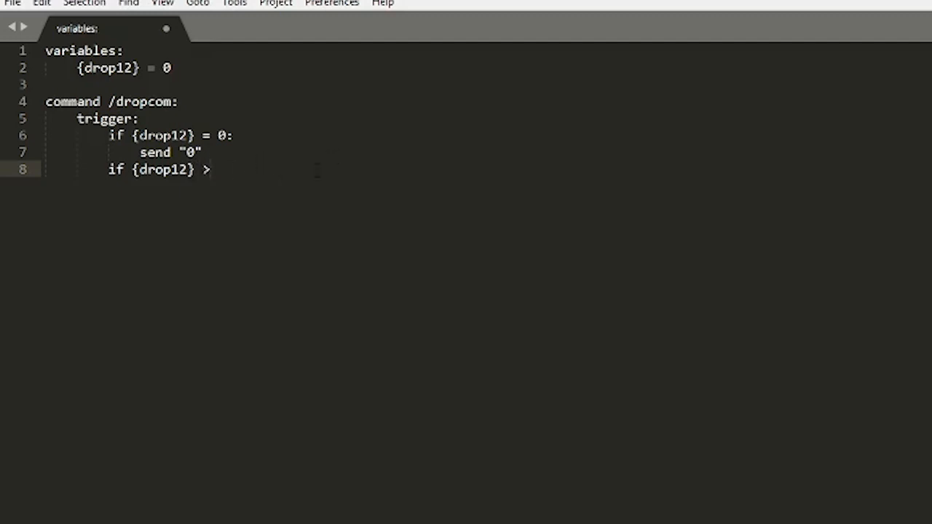
{"action": "left_click", "coordinate": [108, 169]}
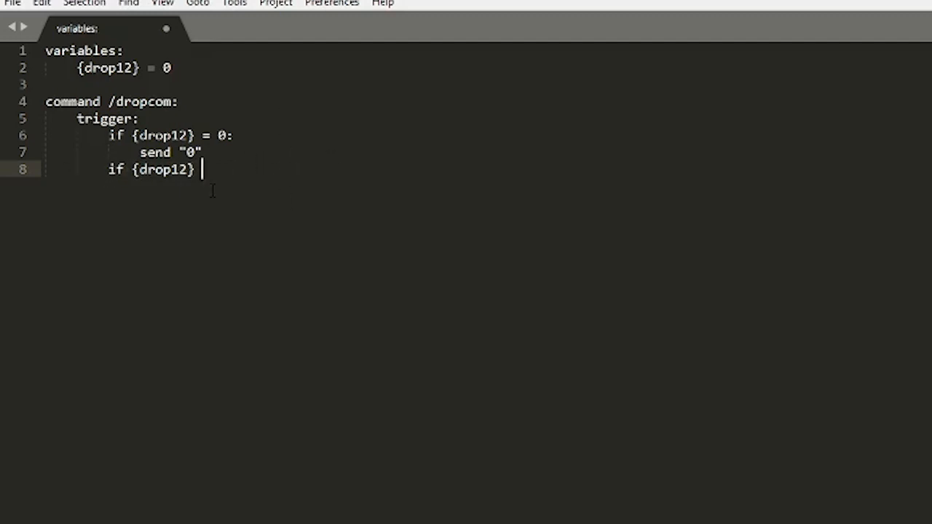
{"action": "type", "text": "<"}
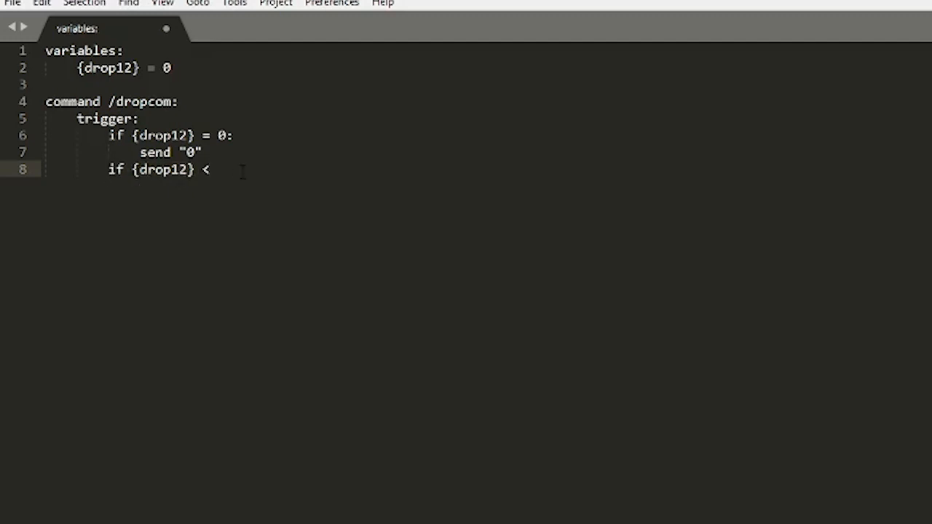
{"action": "type", "text": ">="}
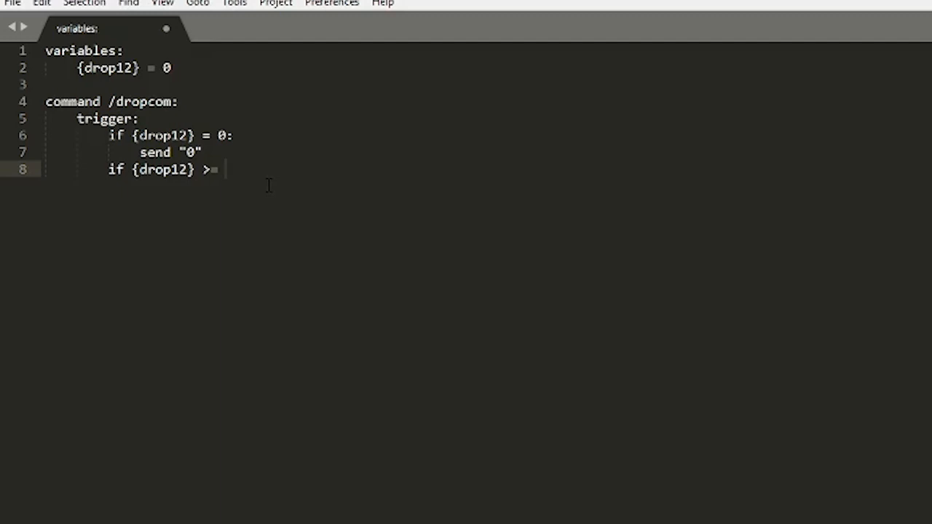
{"action": "type", "text": "1:"}
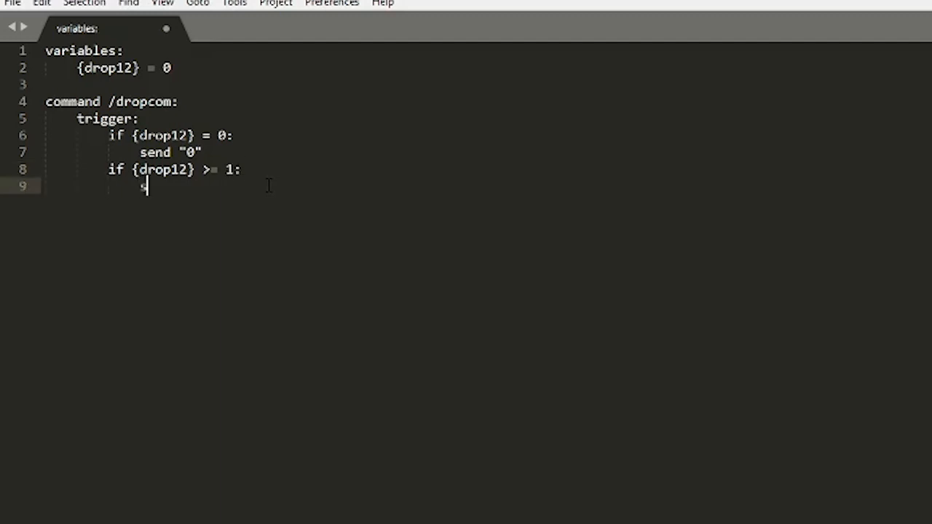
{"action": "type", "text": "send \"not 0"}
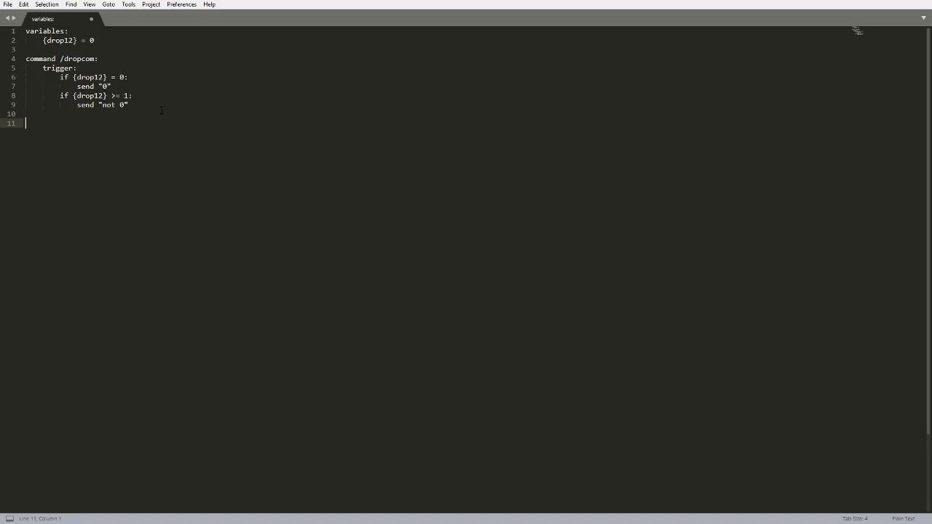
Write 'on drop of dark oak sapling:' with 'add 1 to {drop12}' indented below
{"action": "type", "text": "on drop of da"}
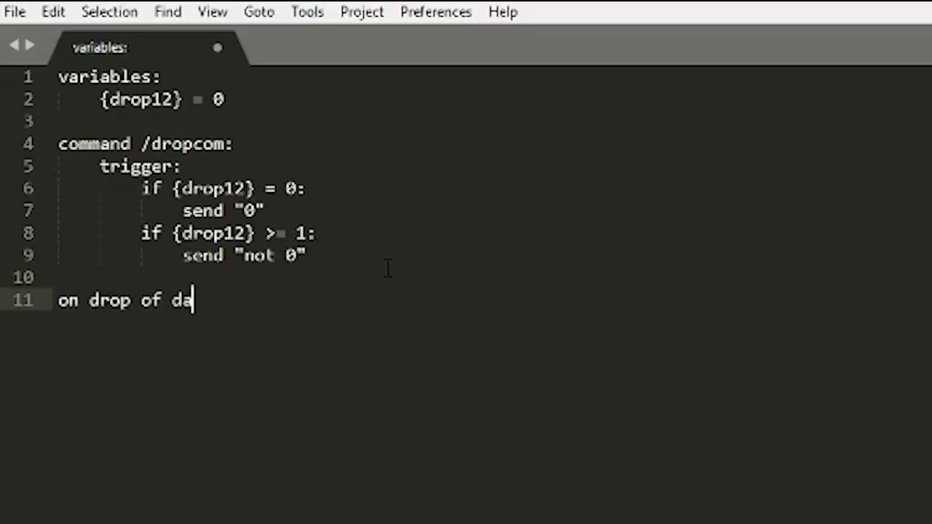
{"action": "type", "text": "rk oak sapling:"}
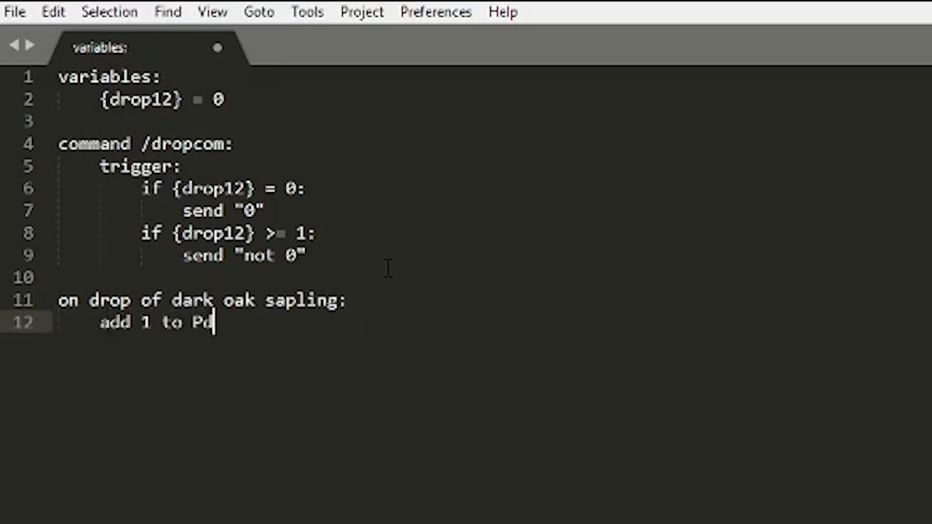
{"action": "type", "text": "{drop12}"}
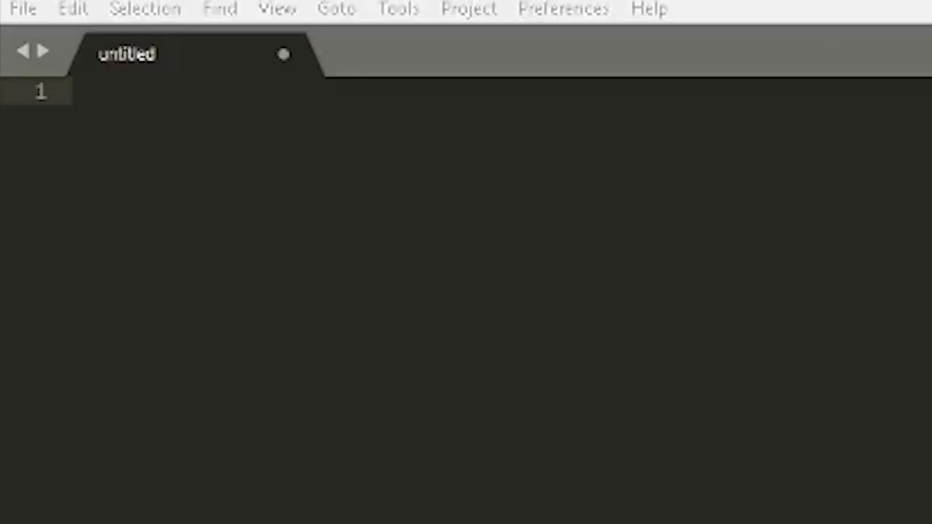
{"action": "mouse_move", "coordinate": [468, 140]}
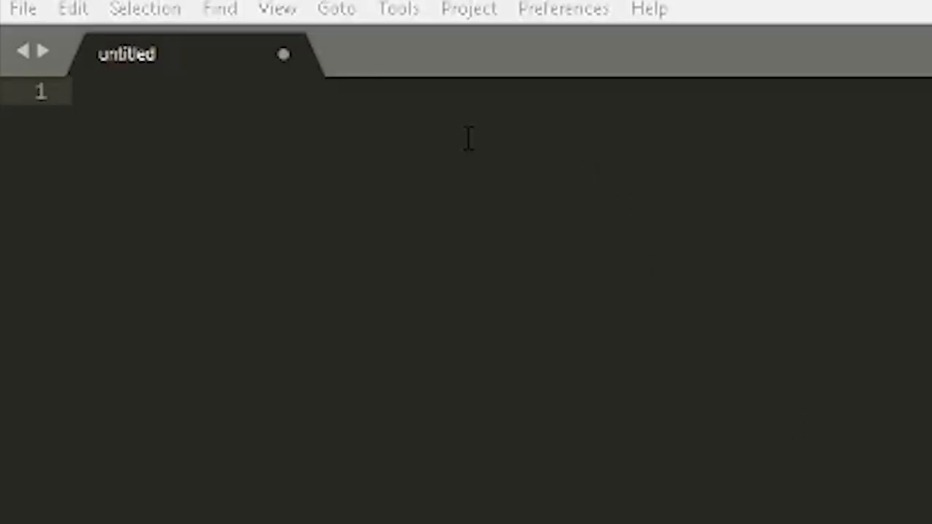
Write 'on step on warped planks:' with 'if player is holding gold ingot:' and 'stop'
{"action": "left_click", "coordinate": [80, 91]}
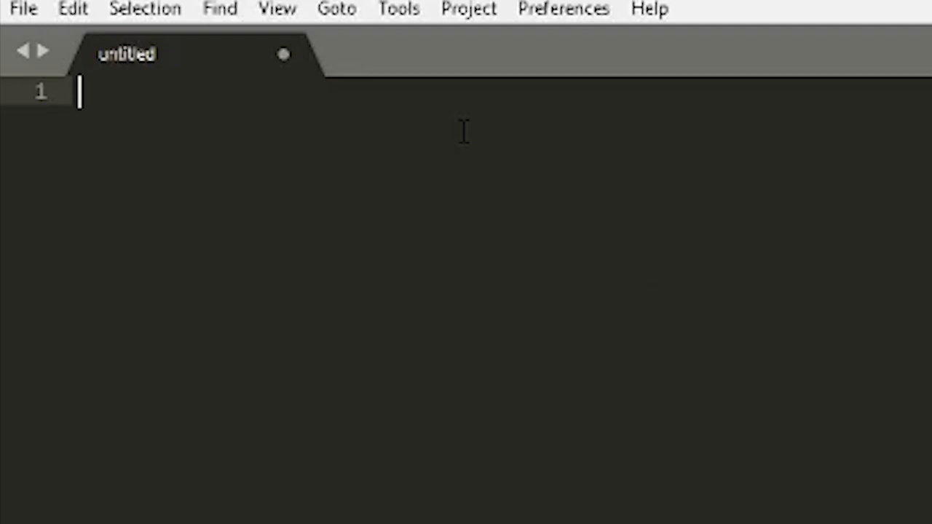
{"action": "type", "text": "on"}
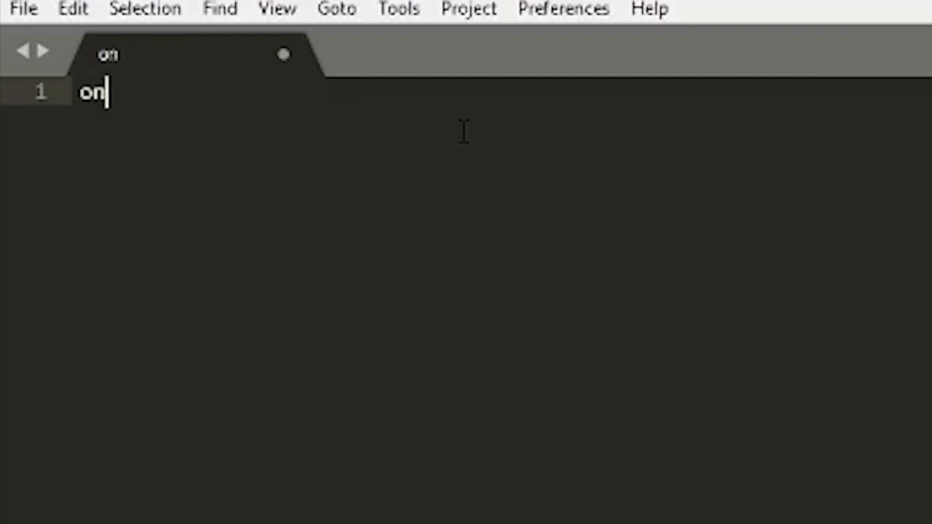
{"action": "type", "text": "step on warped planks:"}
{"action": "type", "text": "if player is hodling gol"}
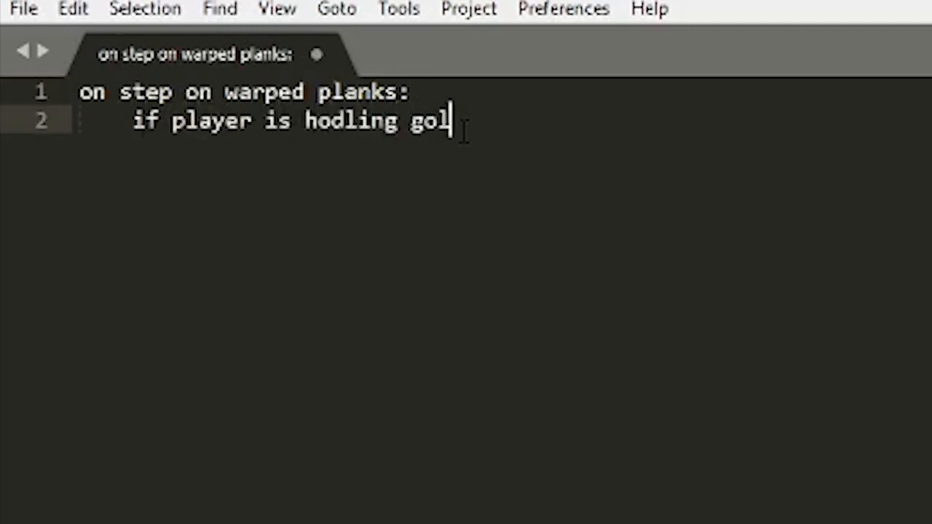
{"action": "type", "text": "d ingot"}
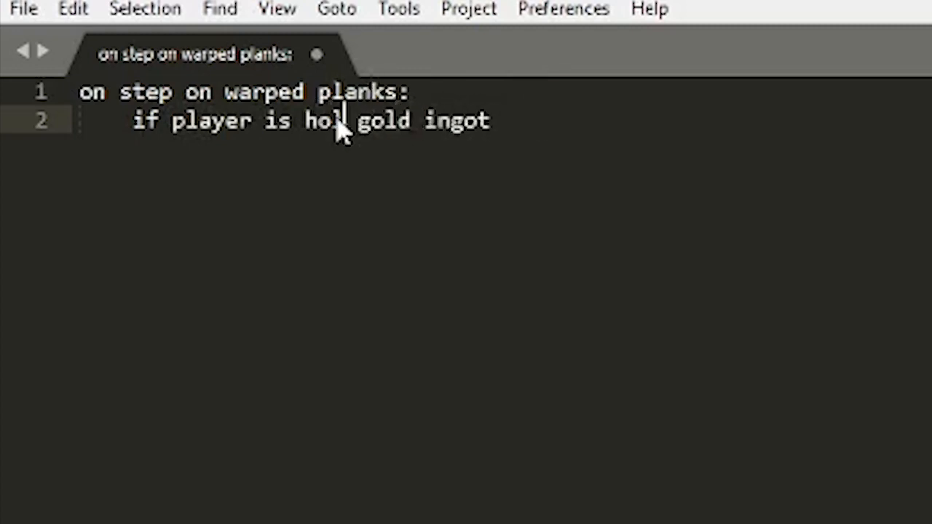
{"action": "type", "text": "ding"}
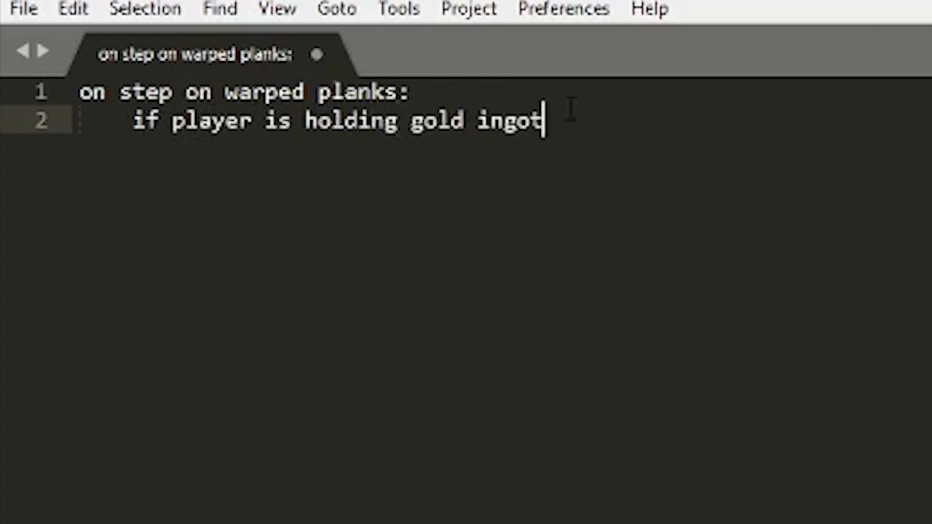
{"action": "type", "text": ":"}
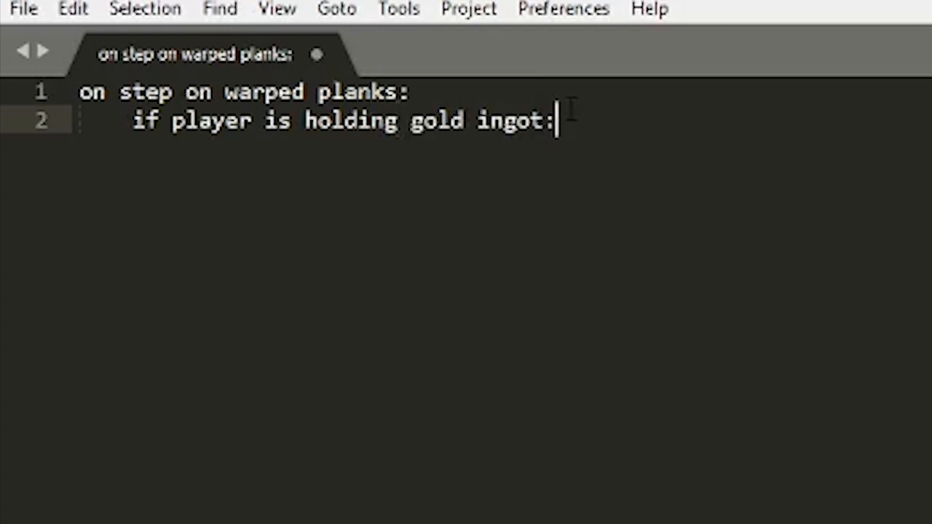
{"action": "type", "text": "stop"}
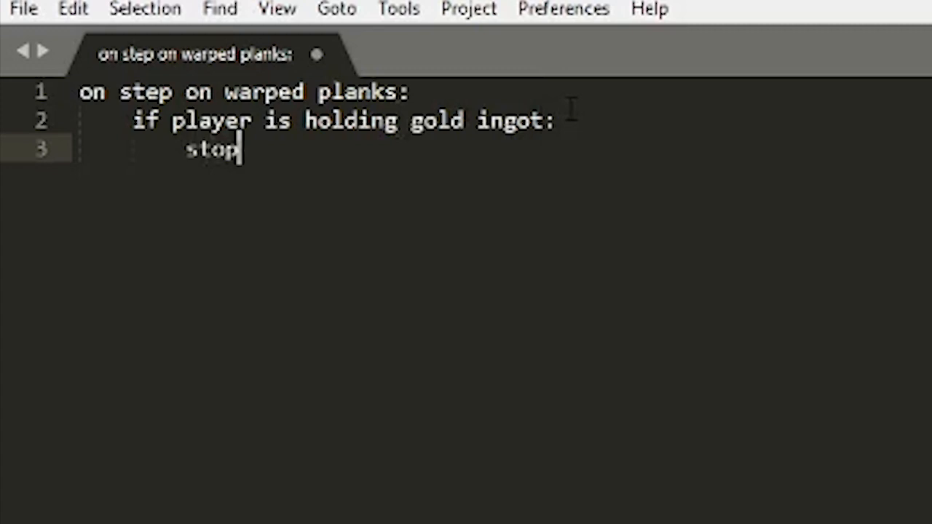
Add 'else if player is holding diamond:' pushing the player upwards and east at speed 1
{"action": "type", "text": "else if"}
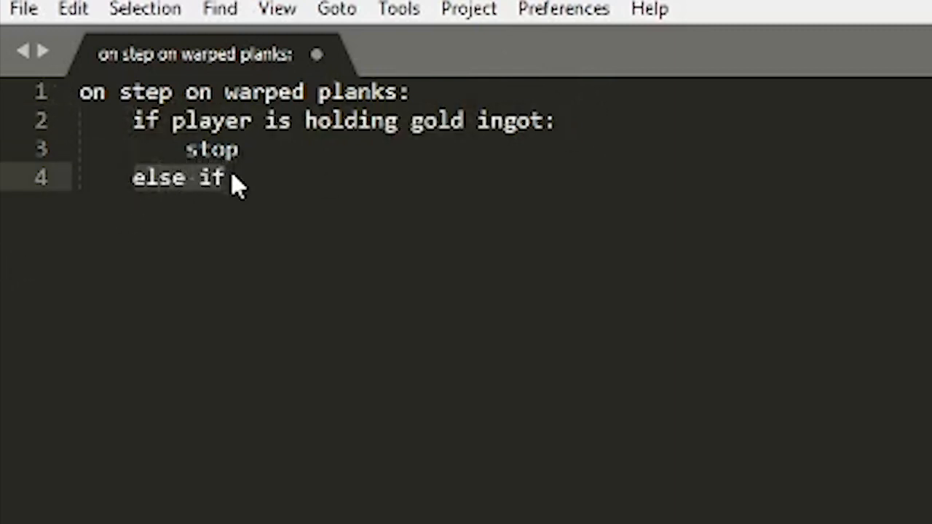
{"action": "left_click", "coordinate": [240, 150]}
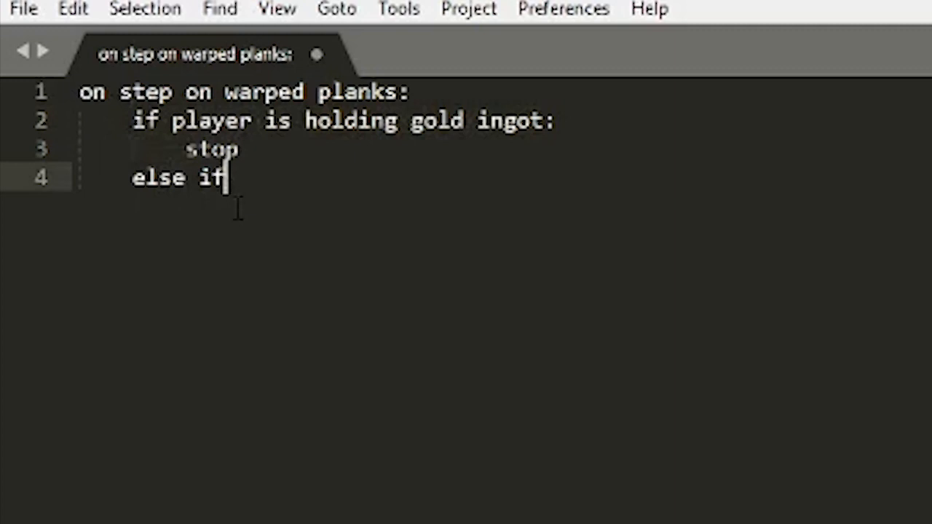
{"action": "type", "text": "pla"}
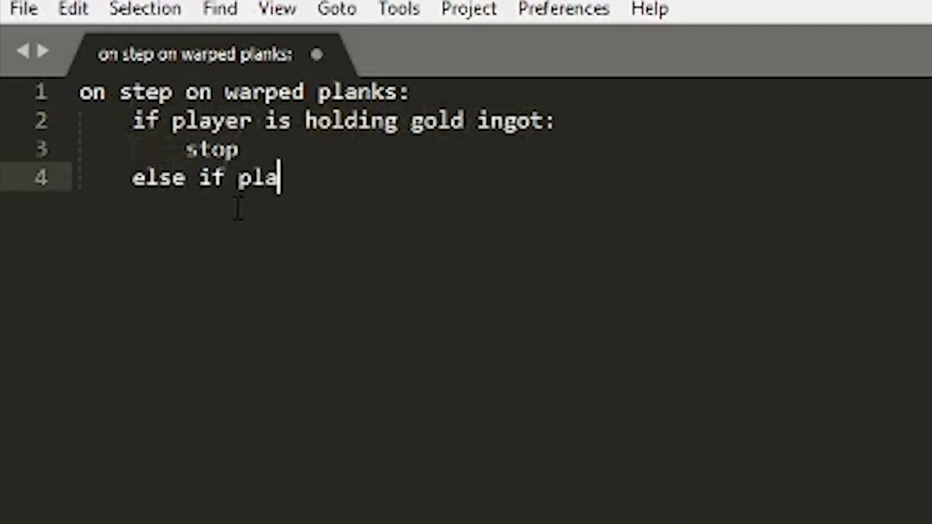
{"action": "type", "text": "yer is holding"}
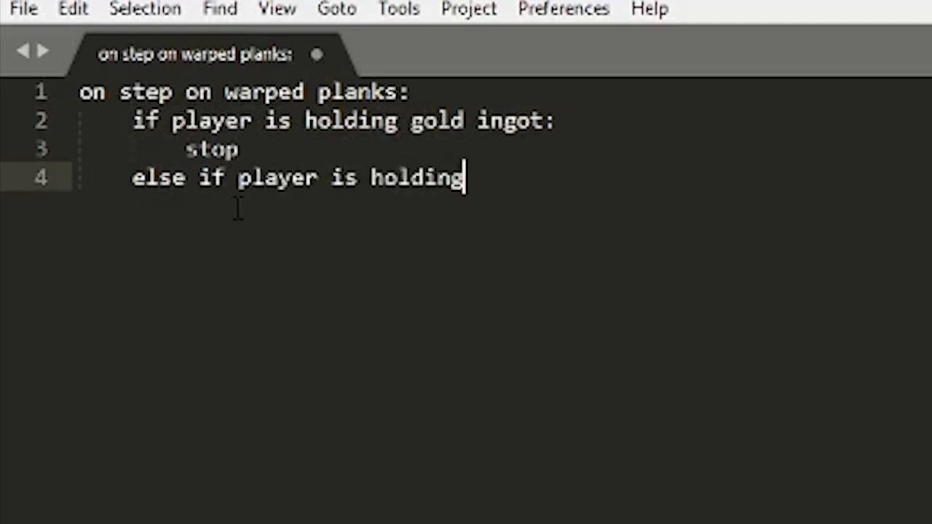
{"action": "type", "text": "diamond:"}
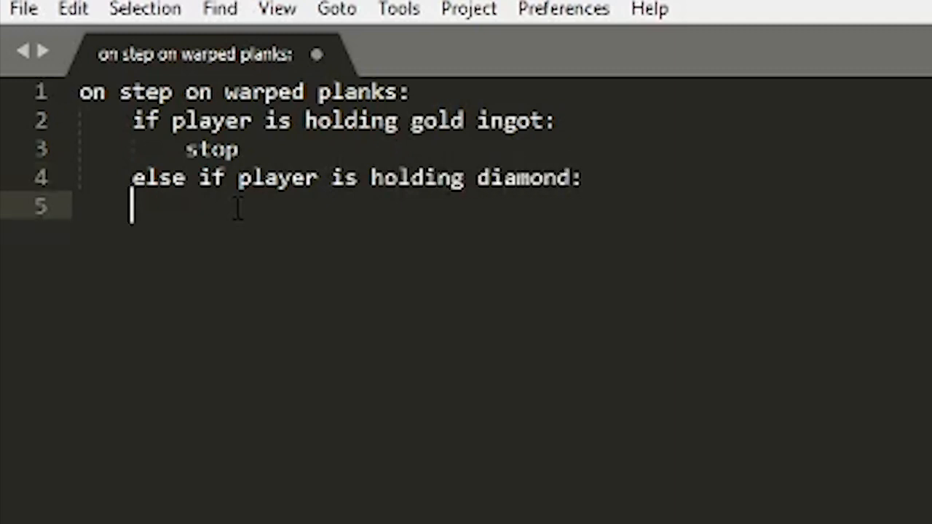
{"action": "type", "text": "push the player upwards at speed"}
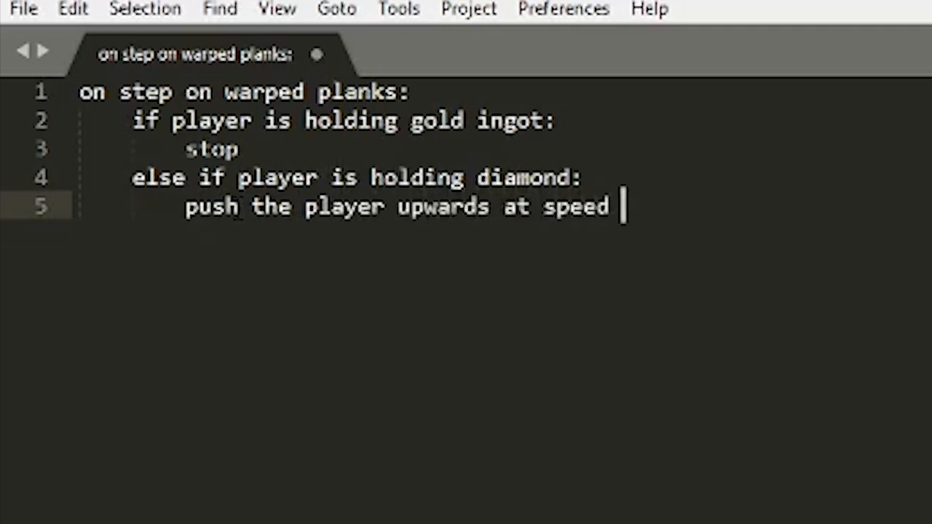
{"action": "type", "text": "1"}
{"action": "type", "text": "push the player east at speed 1"}
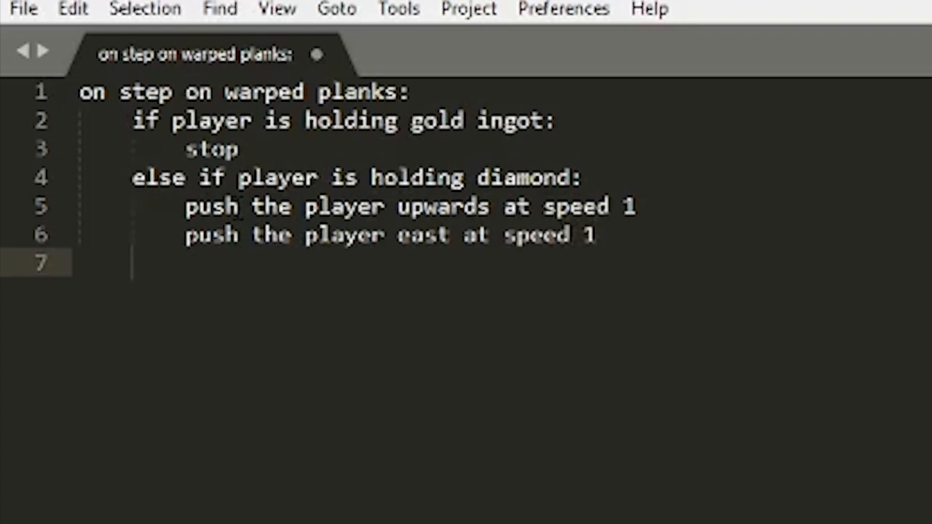
Add an 'else:' branch and begin its 'push the player …' line
{"action": "type", "text": "else:"}
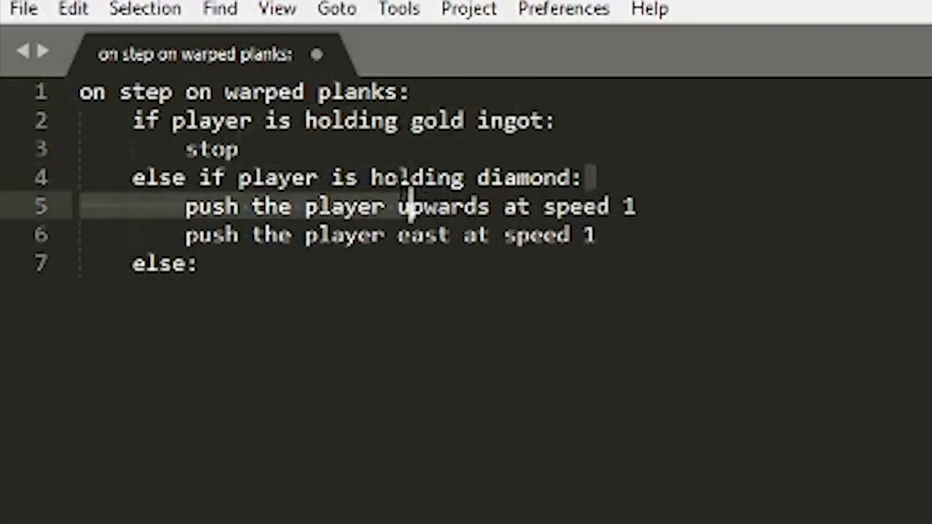
{"action": "left_click", "coordinate": [197, 263]}
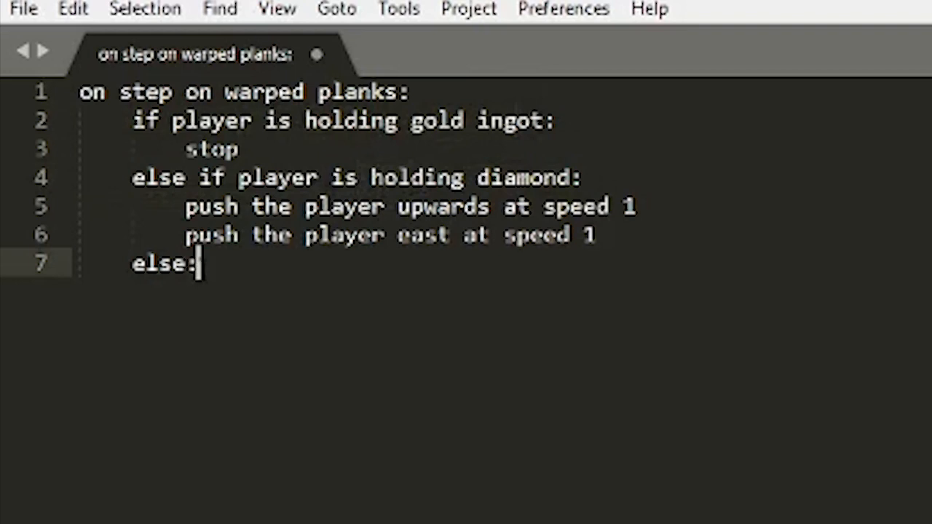
{"action": "mouse_move", "coordinate": [253, 276]}
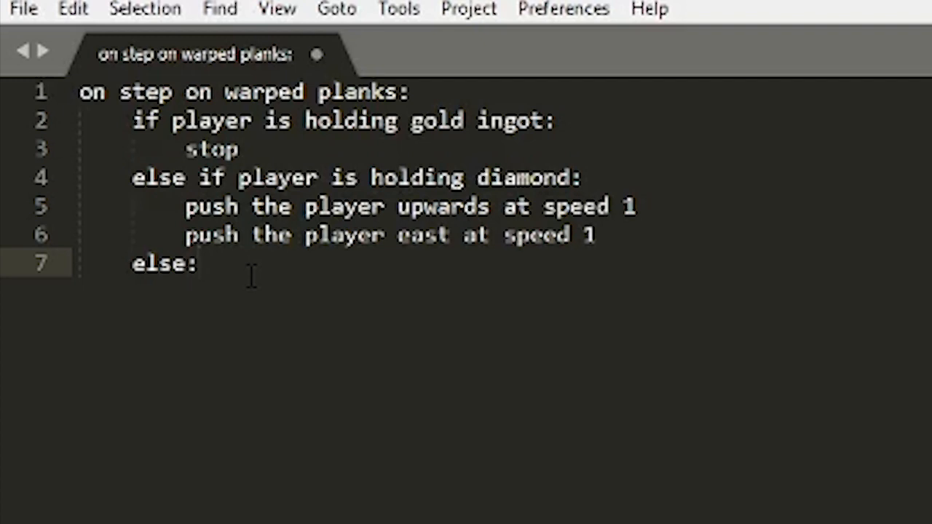
{"action": "type", "text": "pu"}
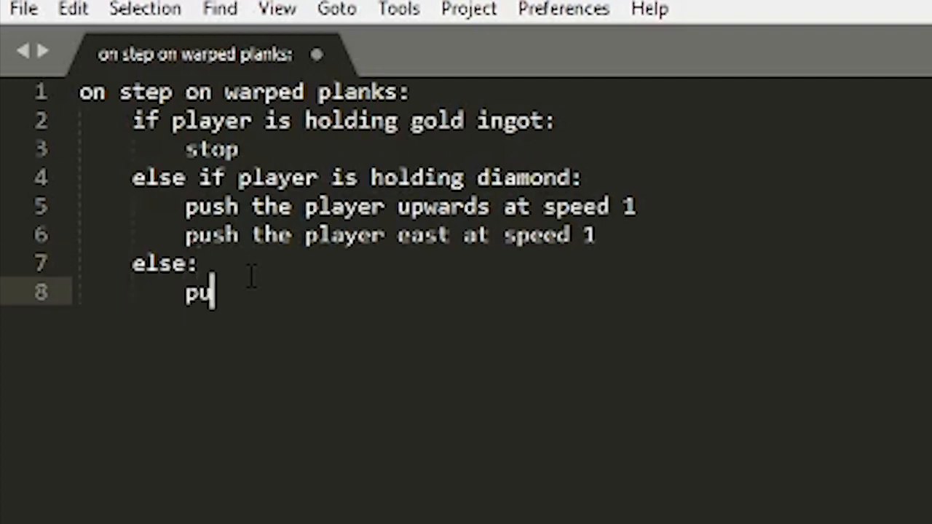
{"action": "type", "text": "sh the playe"}
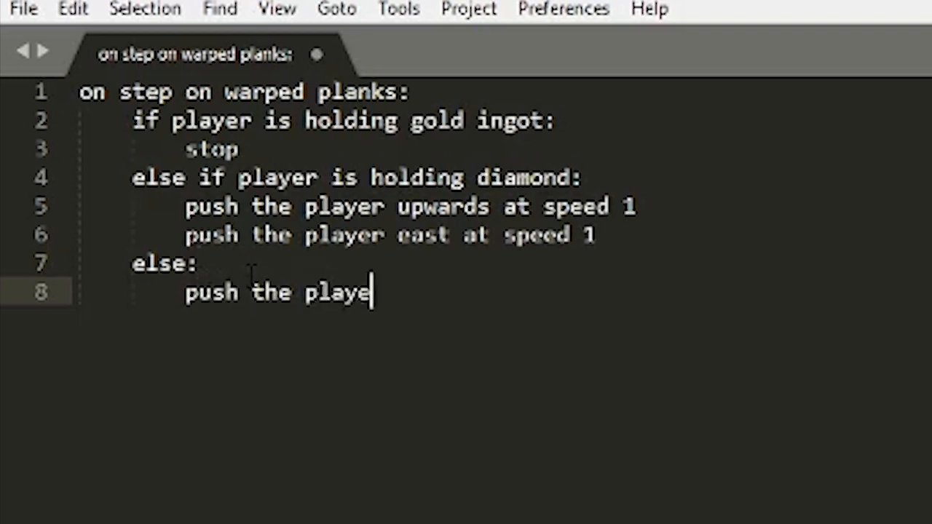
{"action": "key", "text": "Backspace"}
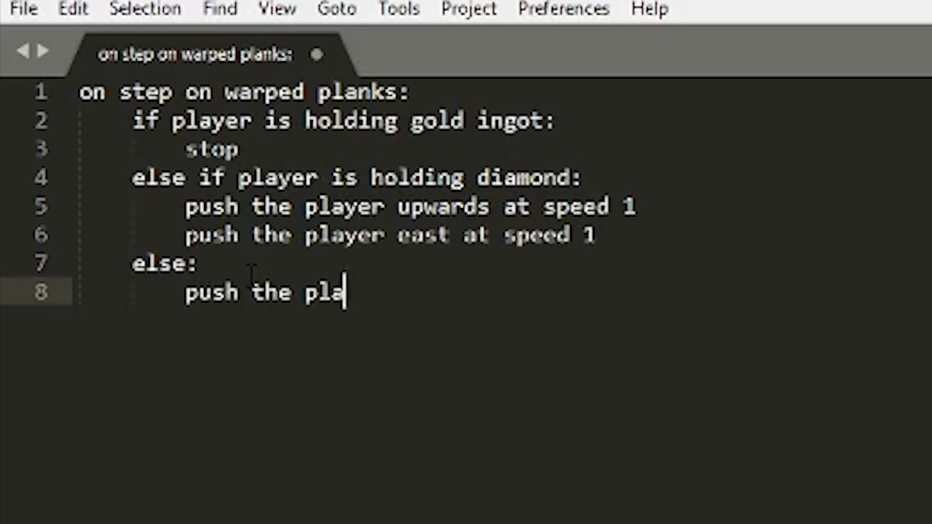
{"action": "type", "text": "yer we"}
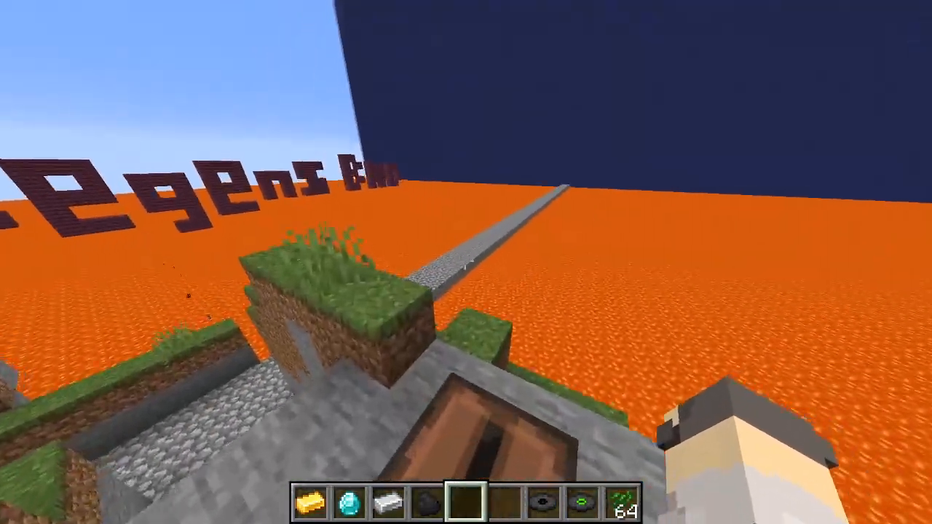
{"action": "mouse_move", "coordinate": [466, 262]}
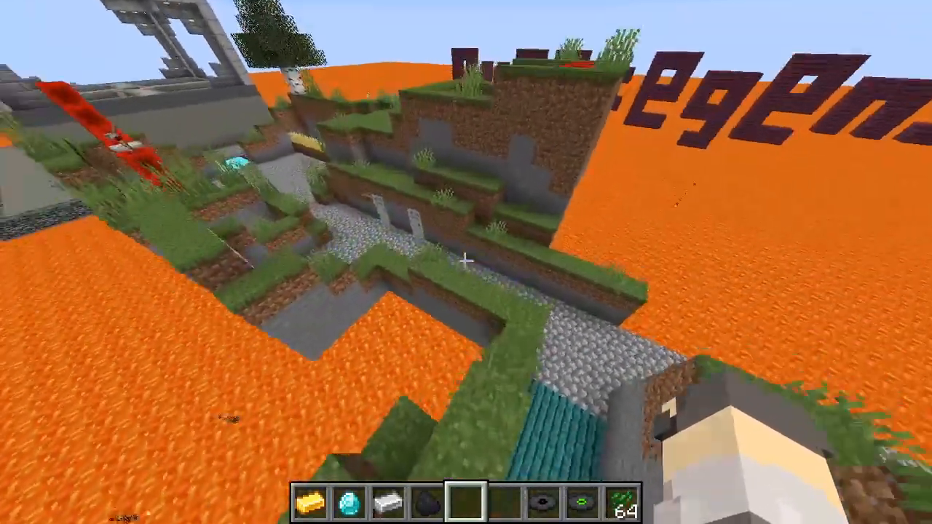
{"action": "mouse_move", "coordinate": [466, 262]}
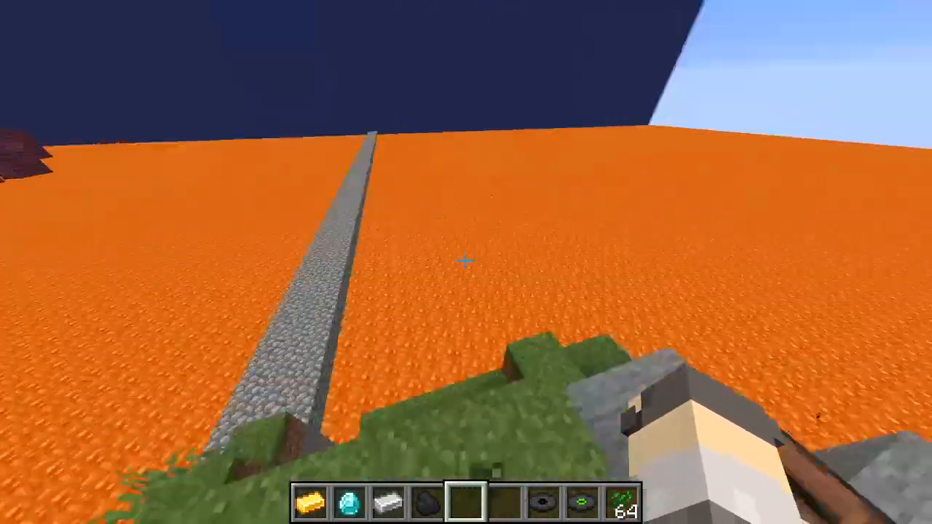